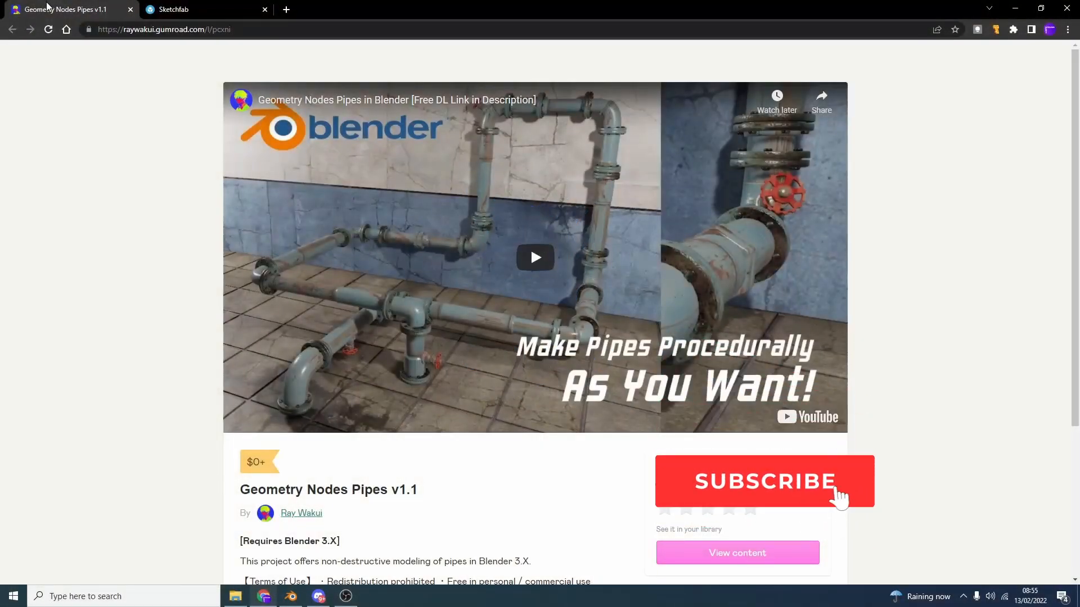
# View the Geometry Nodes Pipes v1.1 Gumroad page, then bring up the pipe-filled dog demo in Blender.
pyautogui.click(764, 481)
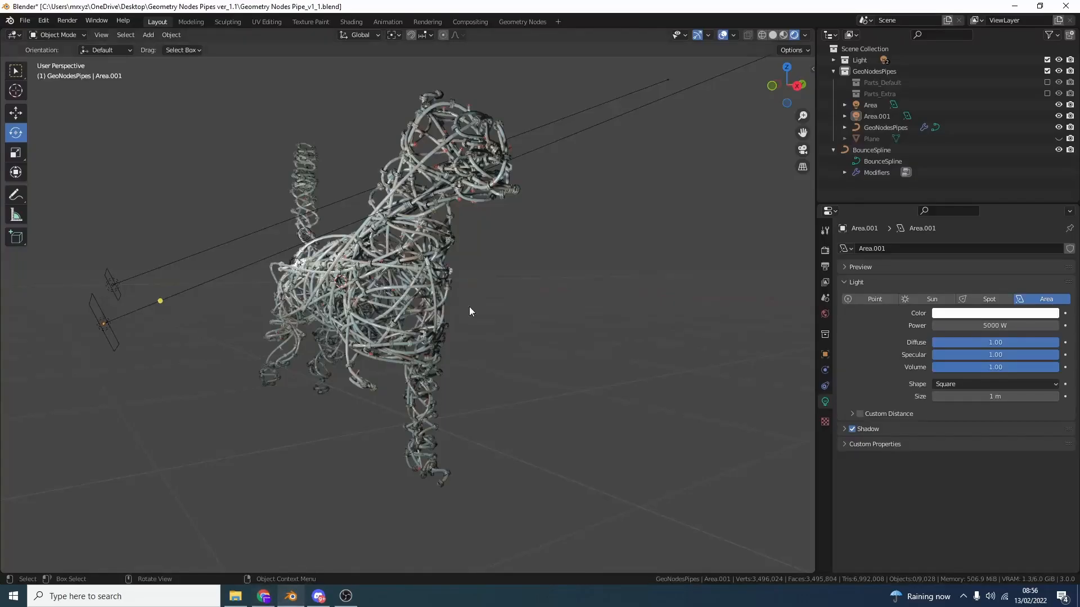
# Inspect the pipe-filled dog, then close the demo scene without saving changes.
pyautogui.moveTo(470, 311); pyautogui.dragTo(478, 287)
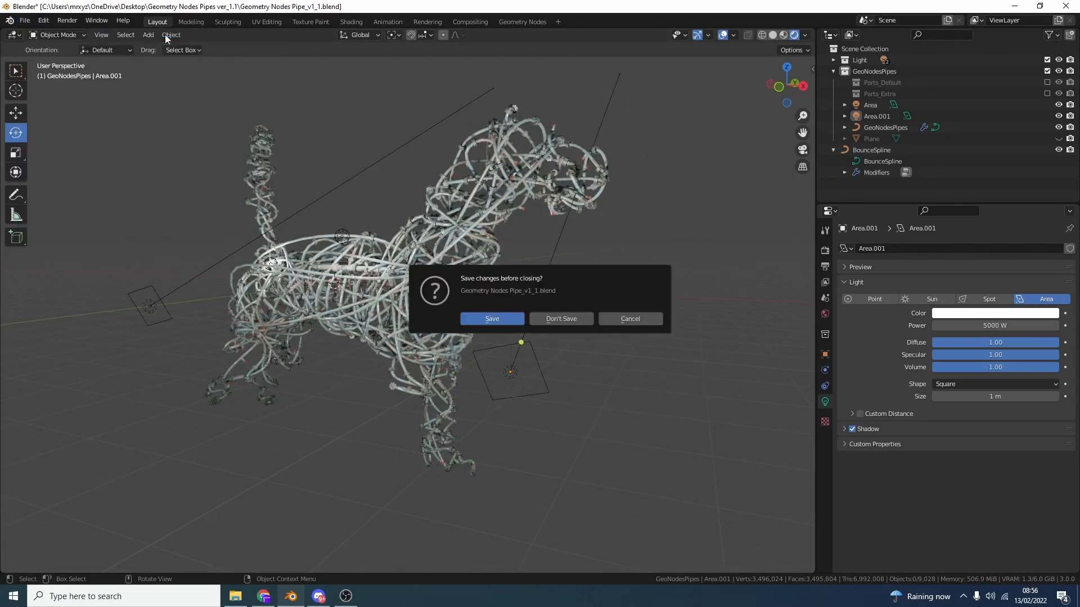
pyautogui.click(560, 318)
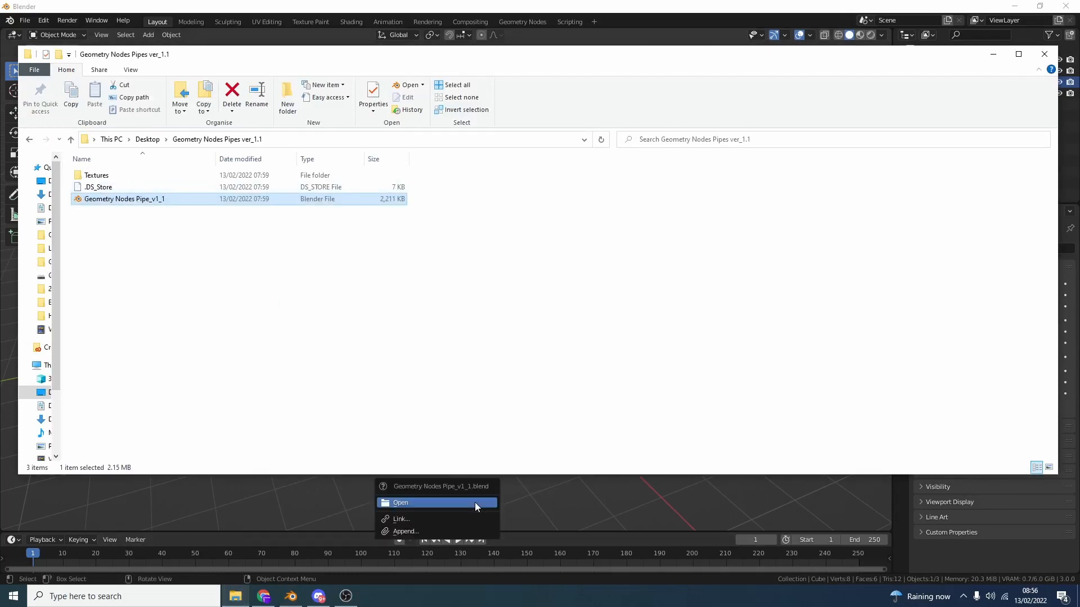
# Open the dropped Geometry Nodes Pipe_v1_1 file and switch its pipe curve into Edit Mode.
pyautogui.click(400, 501)
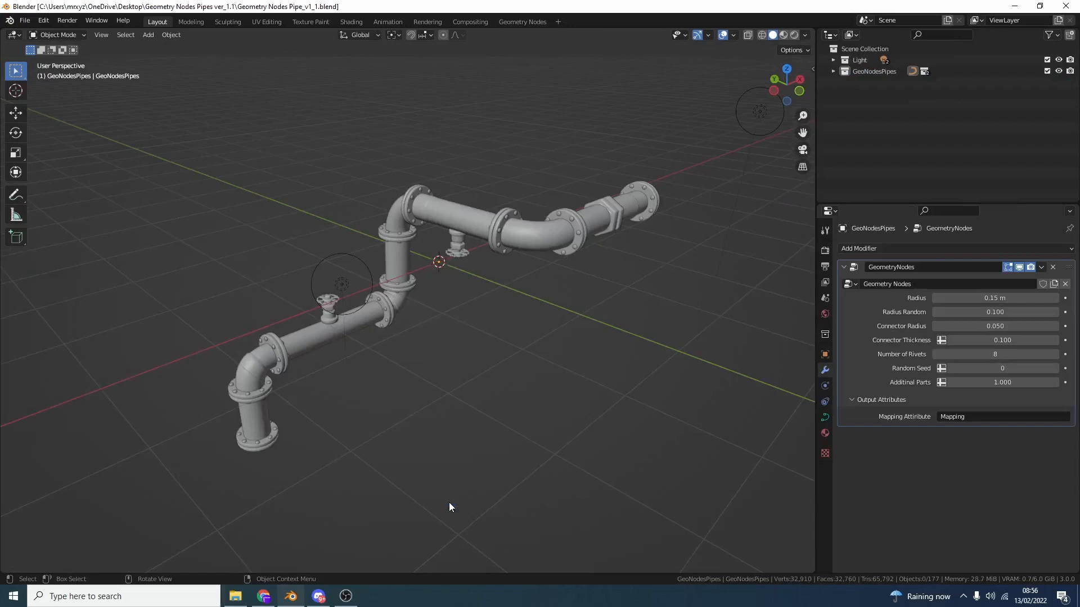
pyautogui.moveTo(454, 509)
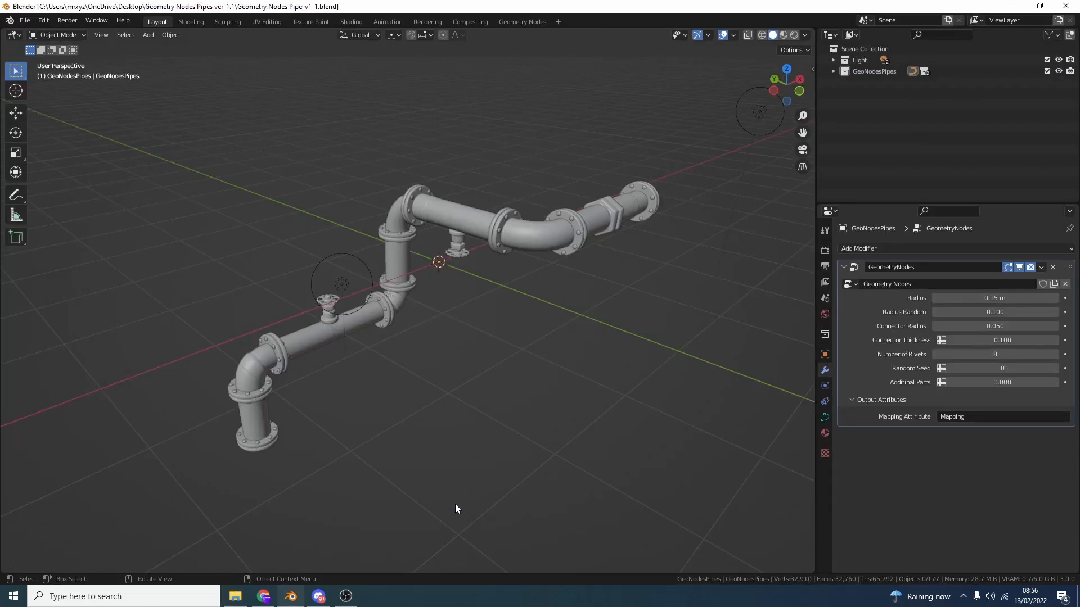
pyautogui.click(59, 35)
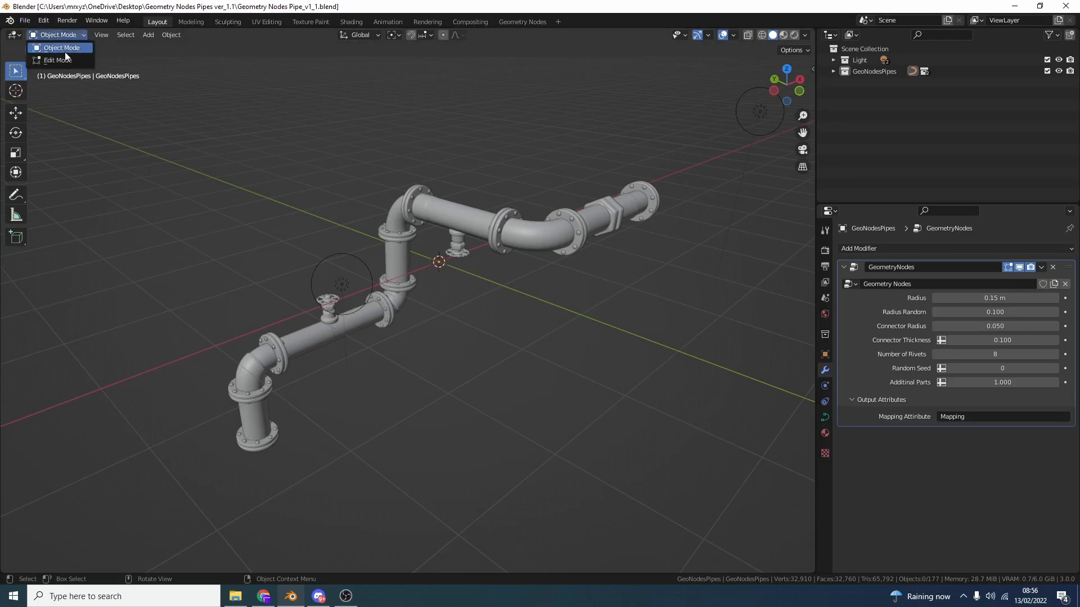
pyautogui.click(56, 61)
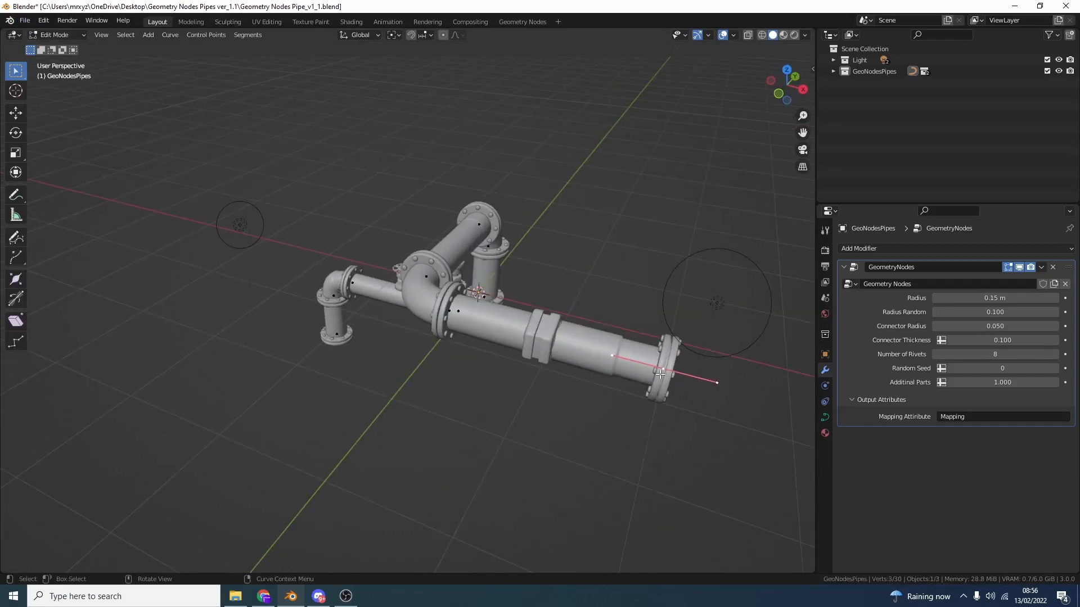
pyautogui.moveTo(661, 429)
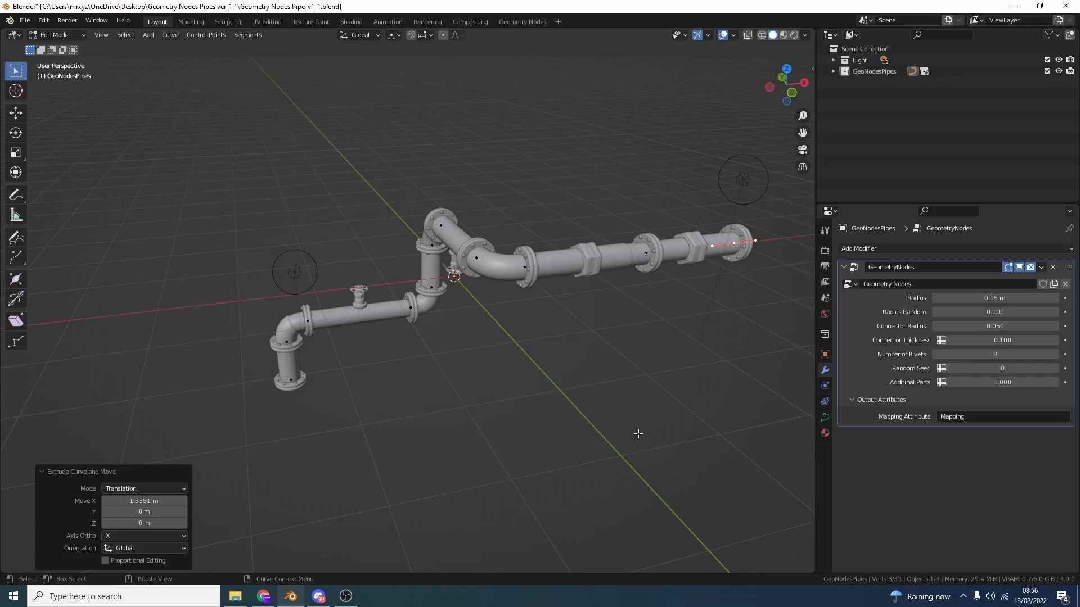
pyautogui.moveTo(994, 296)
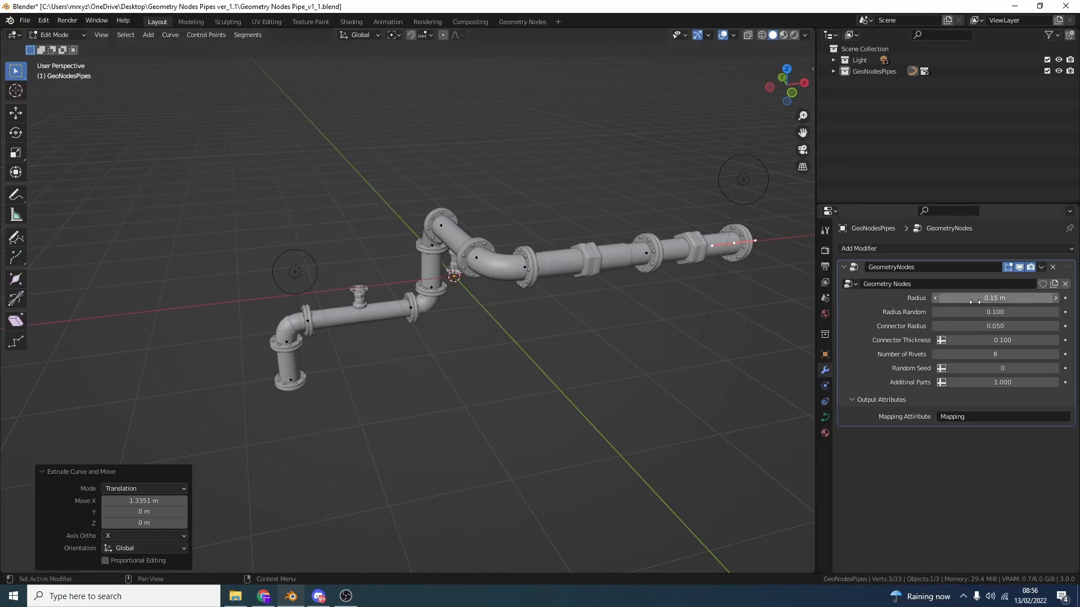
pyautogui.moveTo(995, 297)
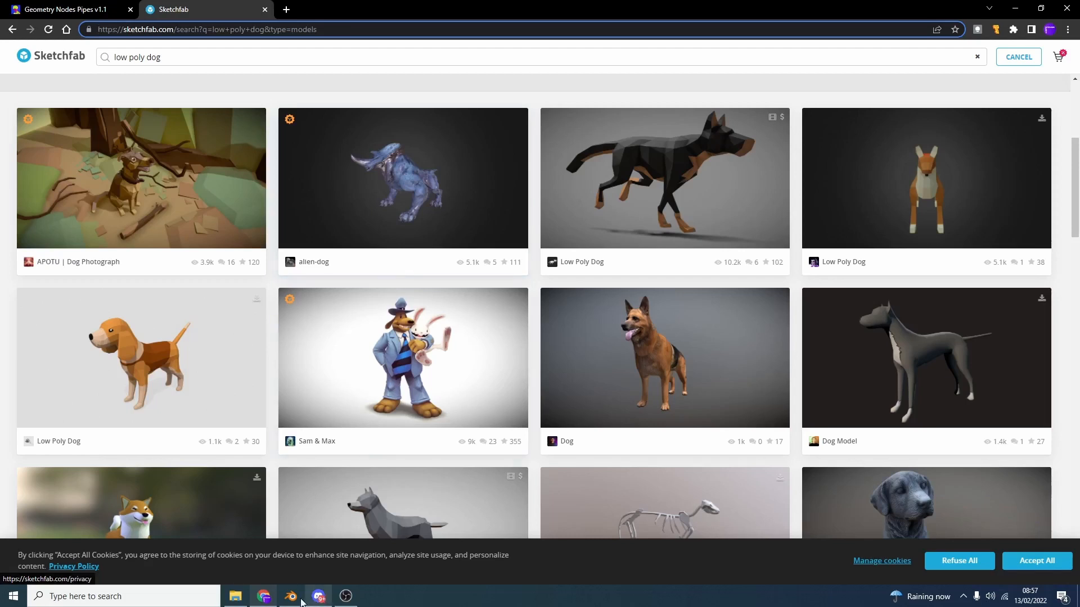
# Import the low-poly dog FBX model, scale it up and apply All Transforms.
pyautogui.click(24, 19)
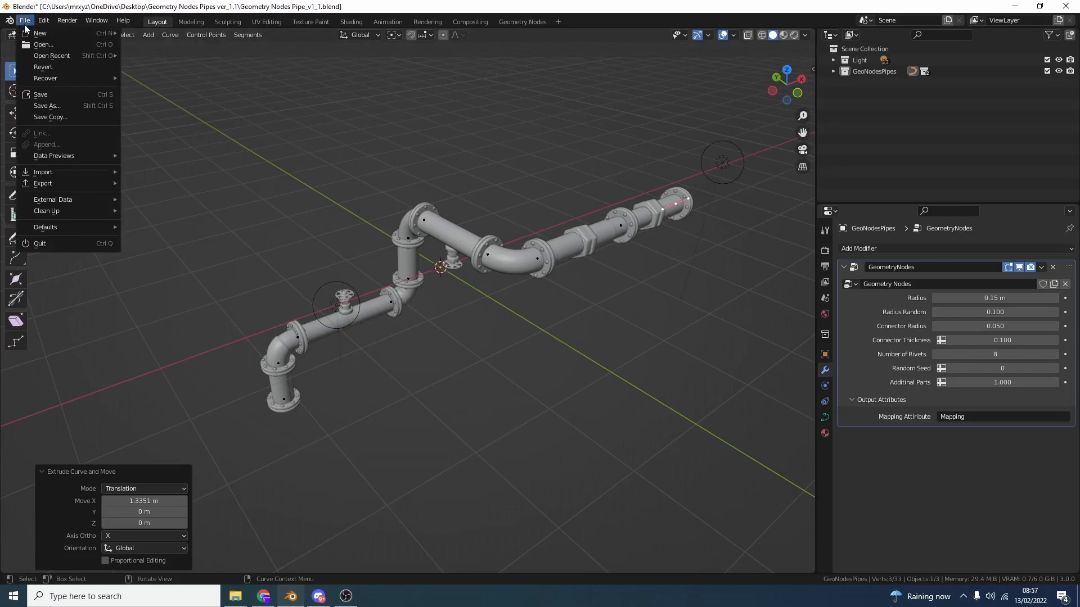
pyautogui.moveTo(43, 171)
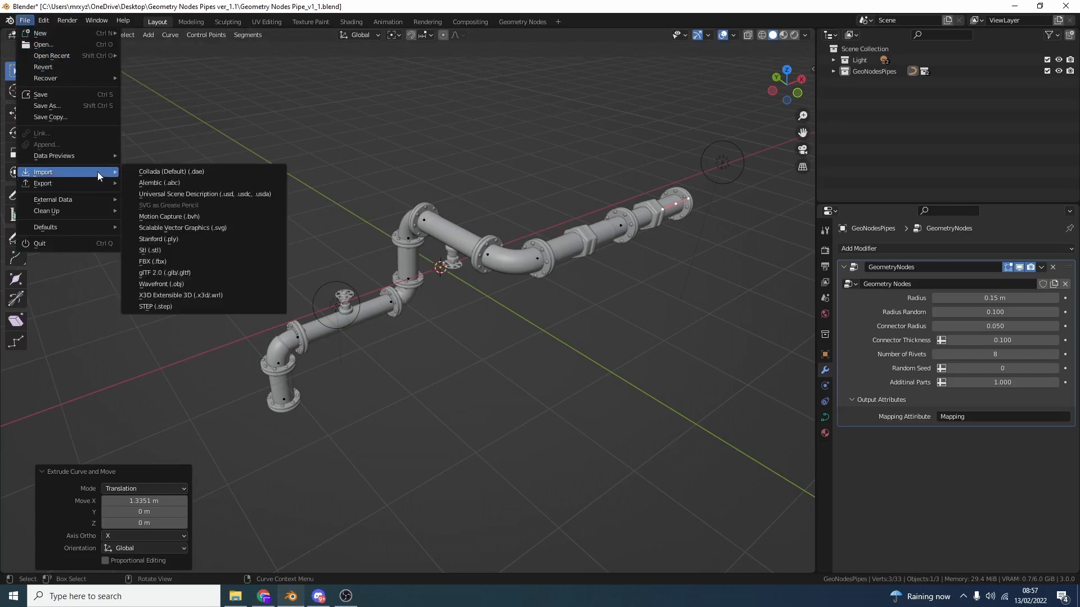
pyautogui.click(152, 261)
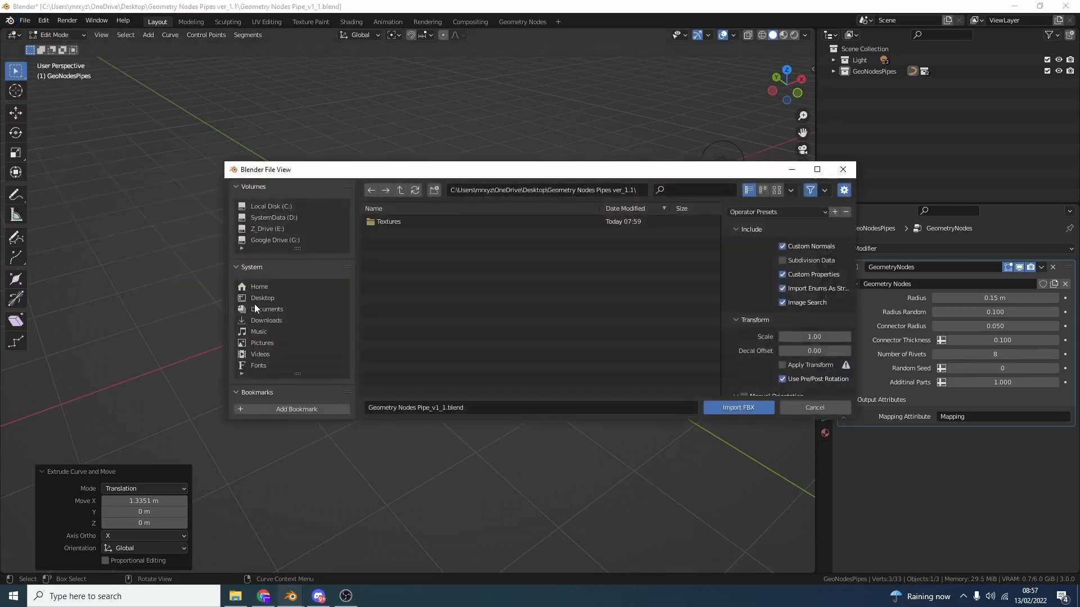
pyautogui.click(738, 407)
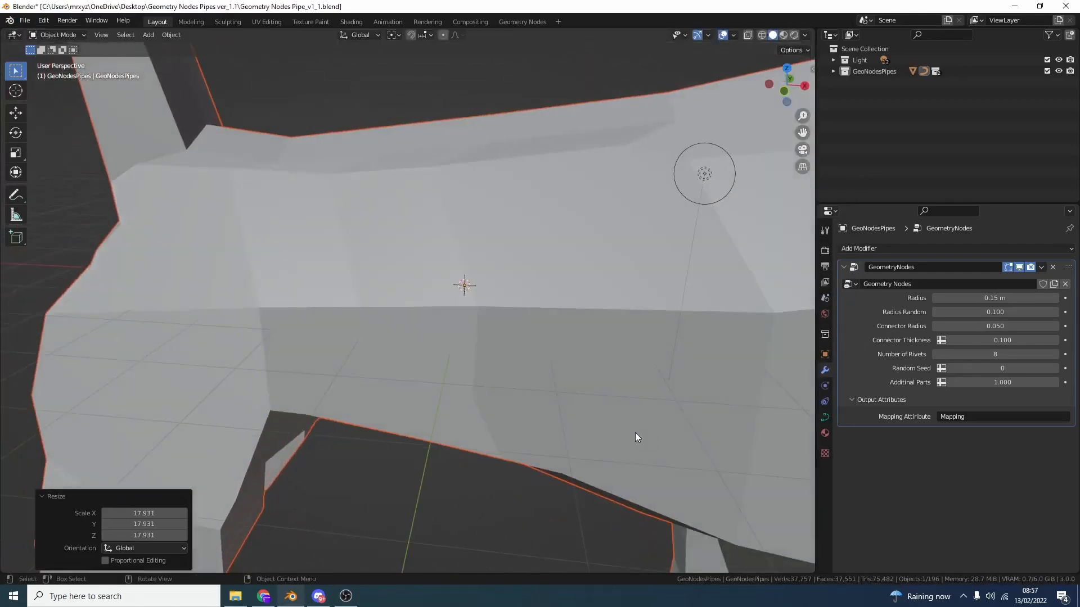
pyautogui.click(171, 35)
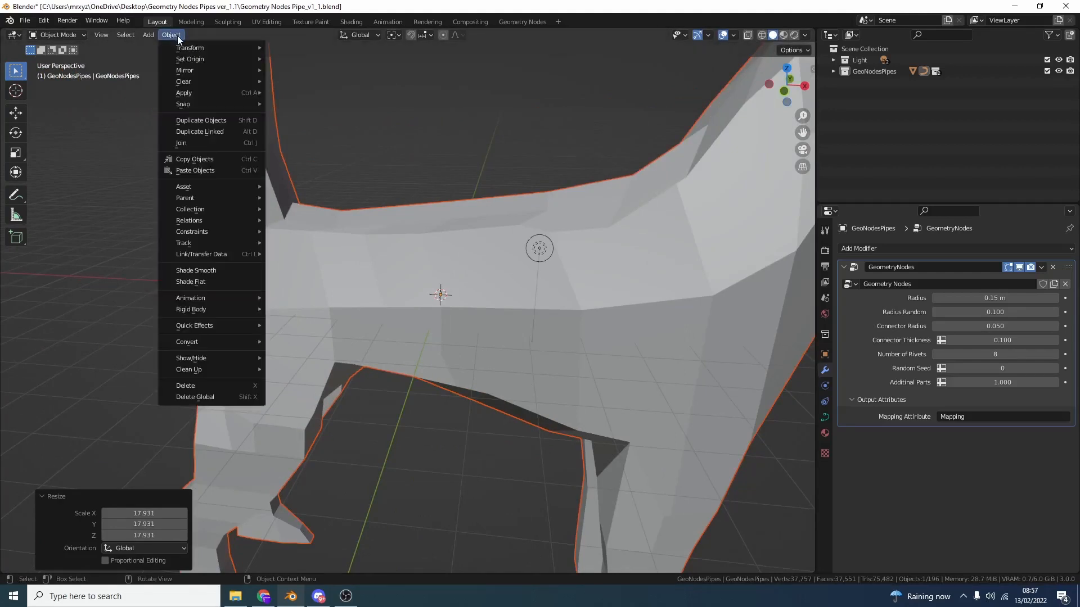
pyautogui.moveTo(183, 92)
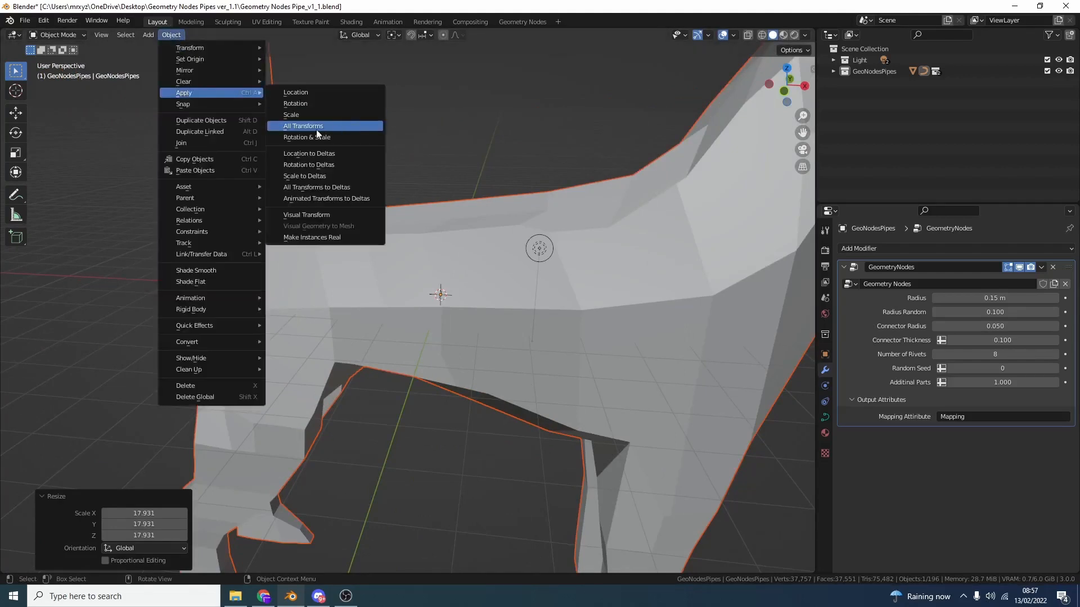
pyautogui.click(302, 126)
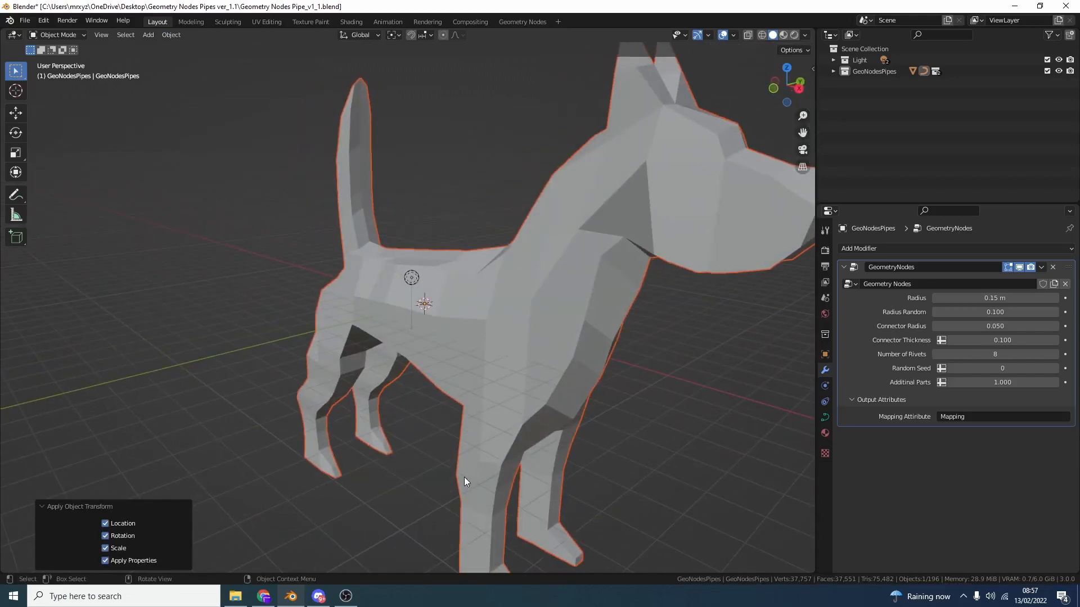
pyautogui.click(43, 20)
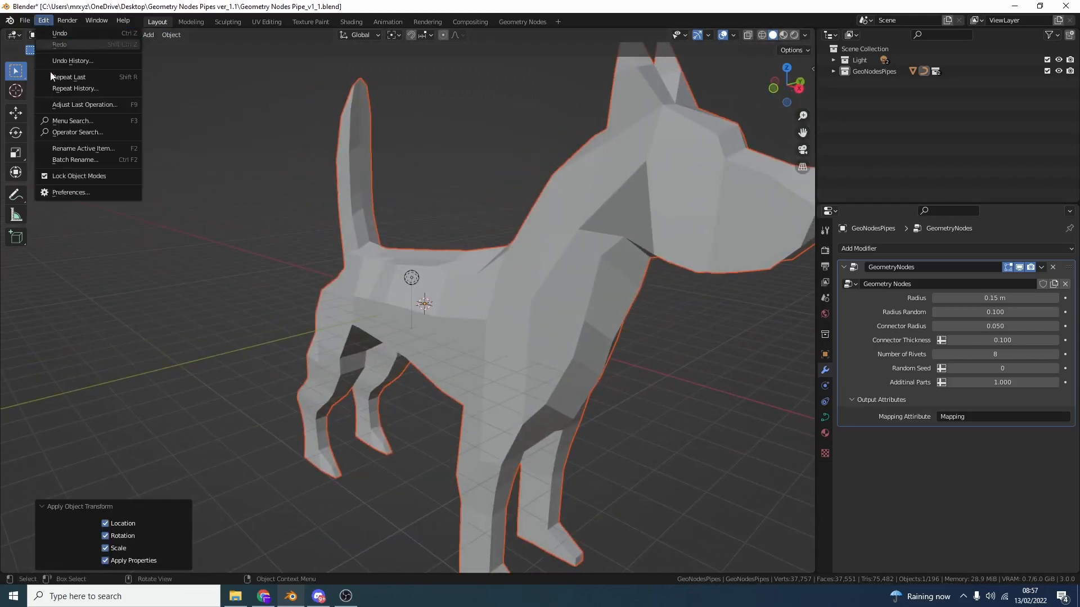
pyautogui.click(69, 193)
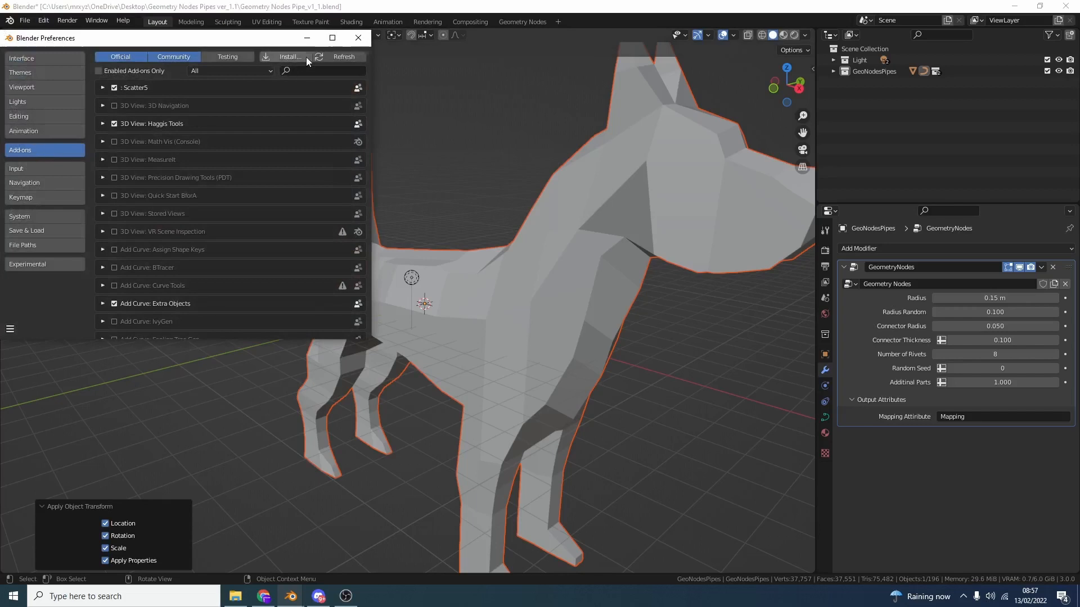
pyautogui.write('extra')
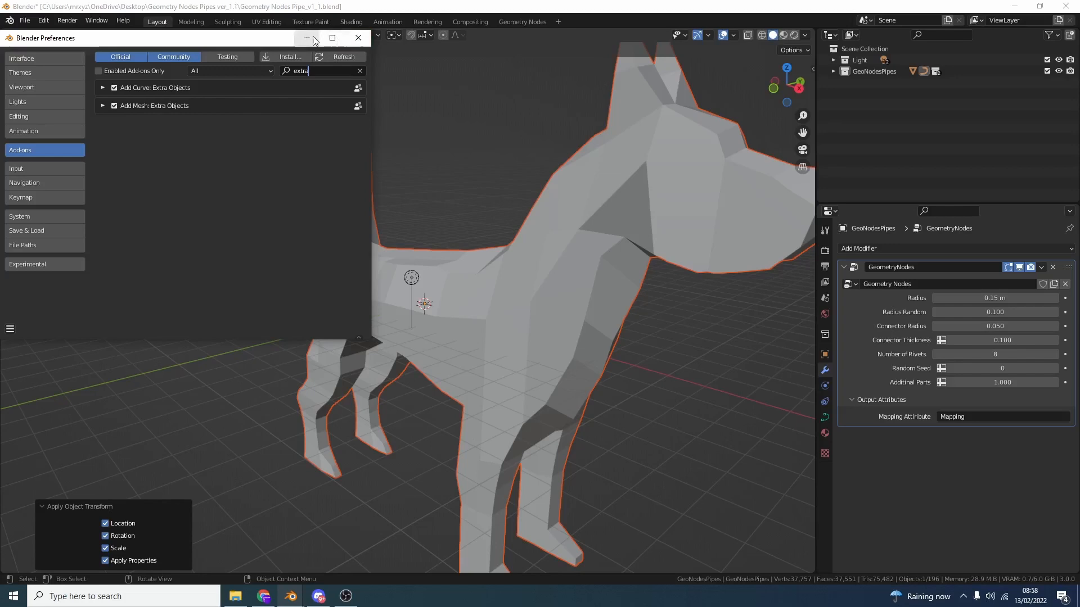
pyautogui.moveTo(307, 37)
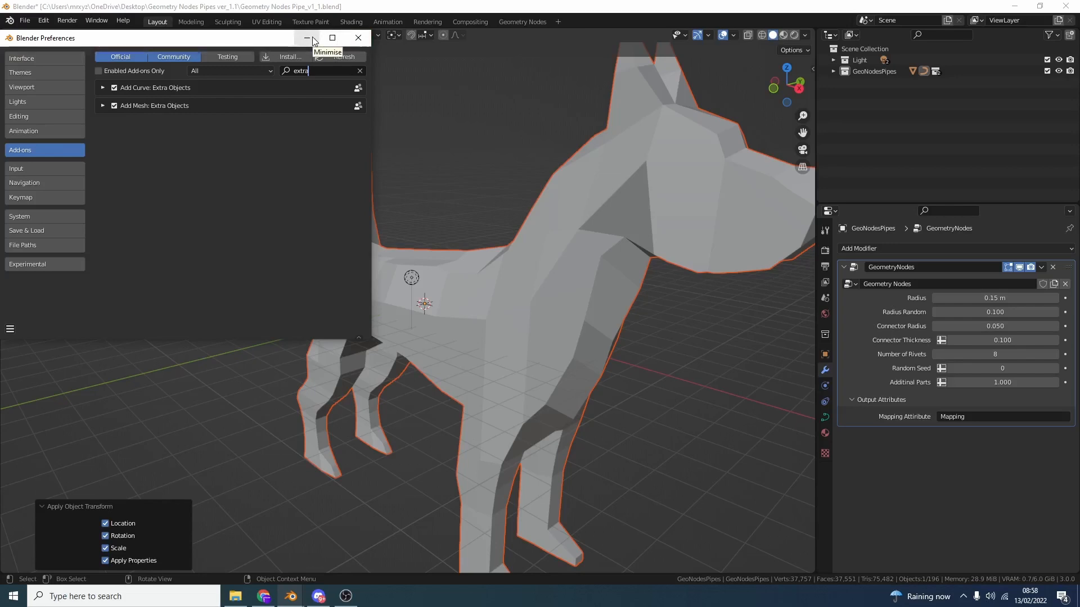
pyautogui.click(358, 38)
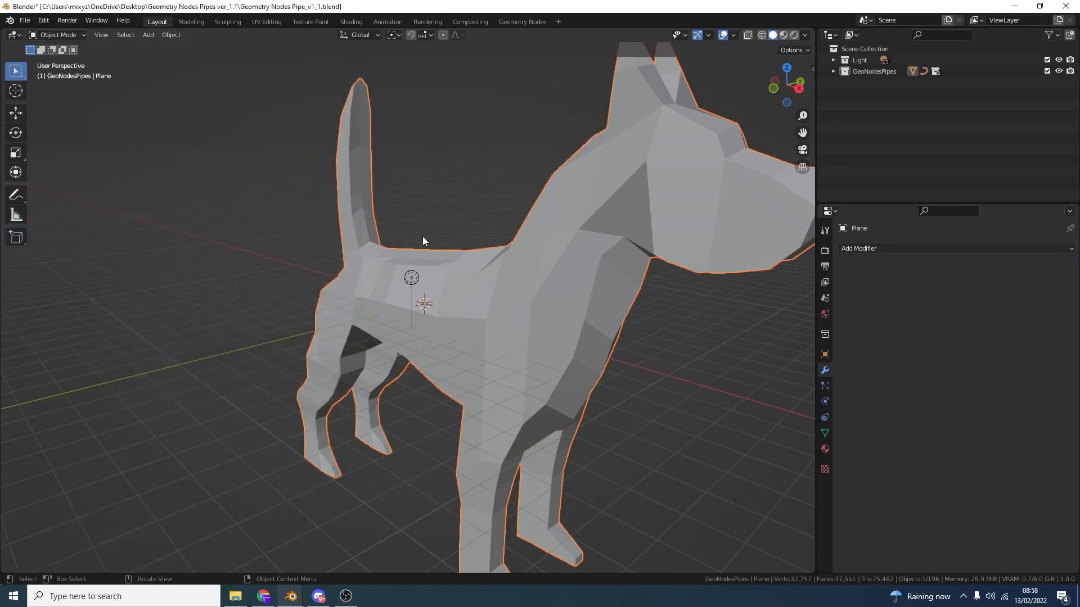
# Fill the selected low-poly dog with a Bounce Spline and expand GeoNodesPipes in the Outliner.
pyautogui.click(147, 35)
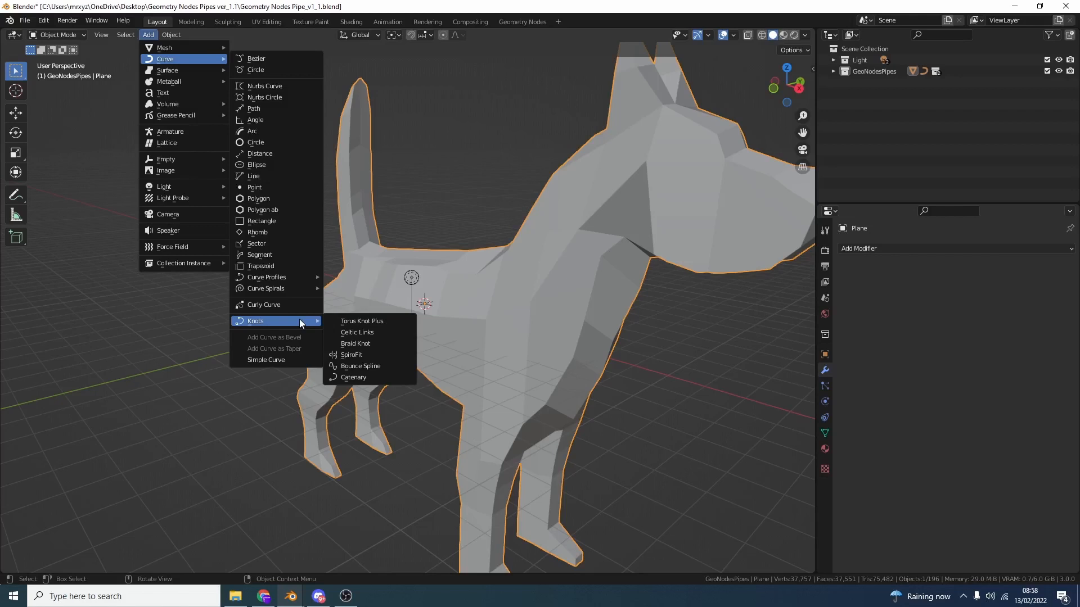
pyautogui.moveTo(360, 365)
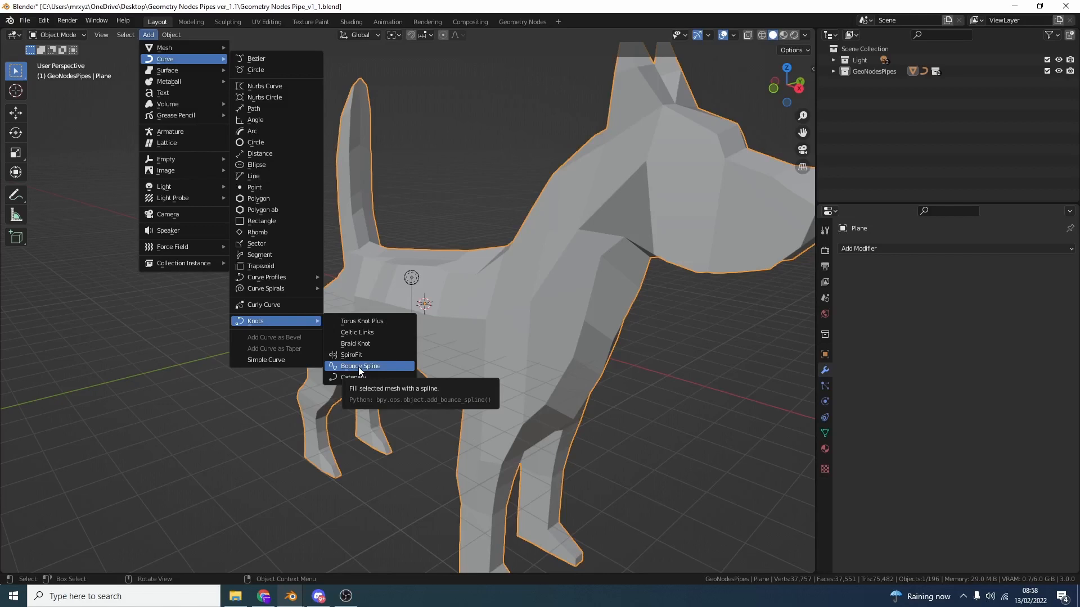
pyautogui.click(361, 365)
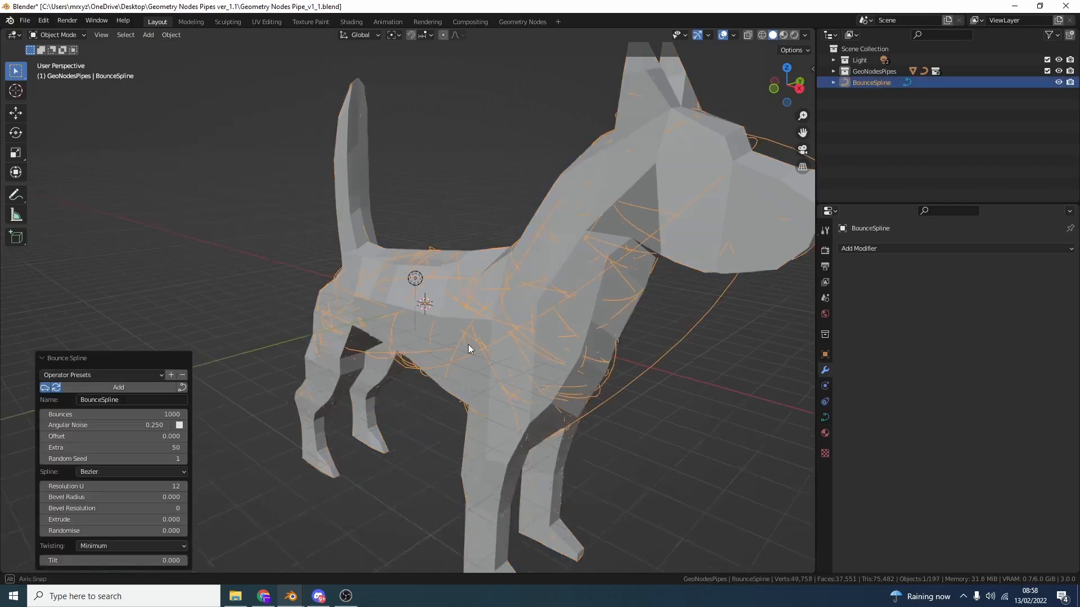
pyautogui.moveTo(468, 348); pyautogui.dragTo(392, 256)
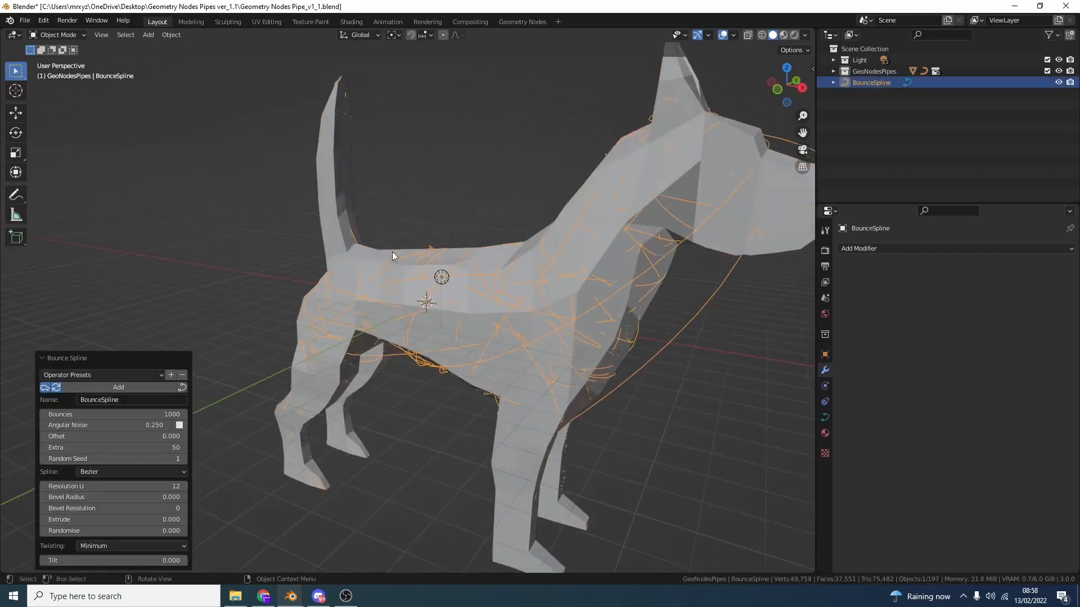
pyautogui.click(833, 70)
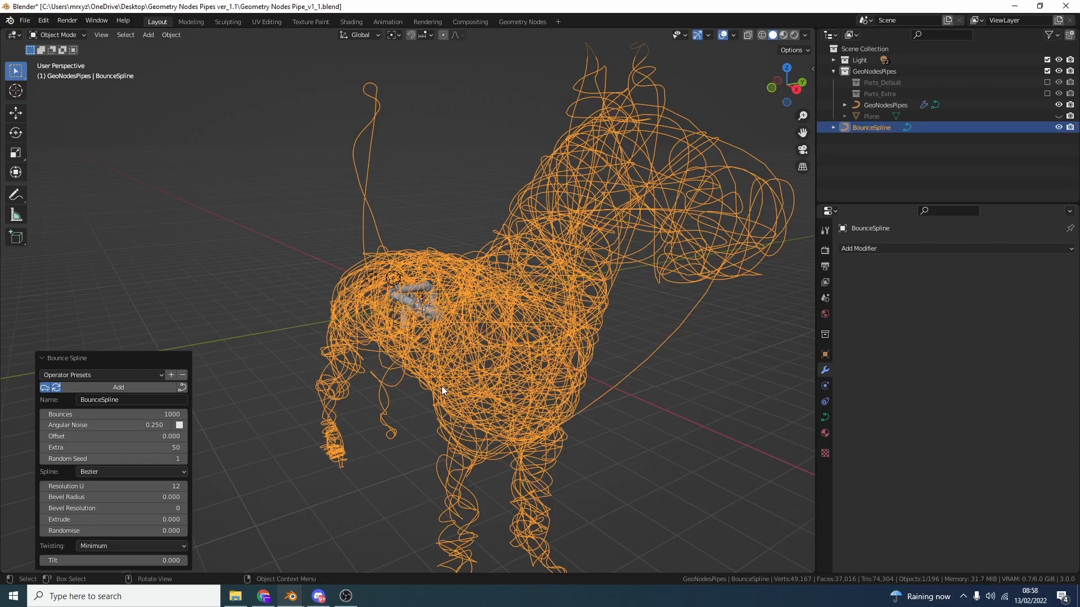
pyautogui.moveTo(243, 472)
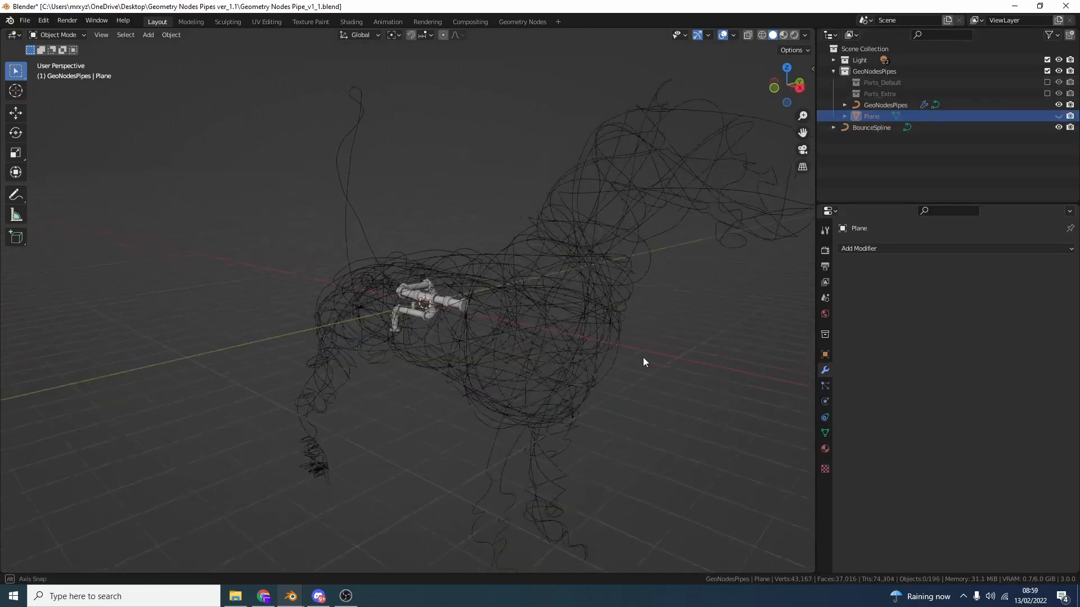
# Select GeoNodesPipes with the spline and copy its pipe modifier to the selected spline.
pyautogui.click(871, 127)
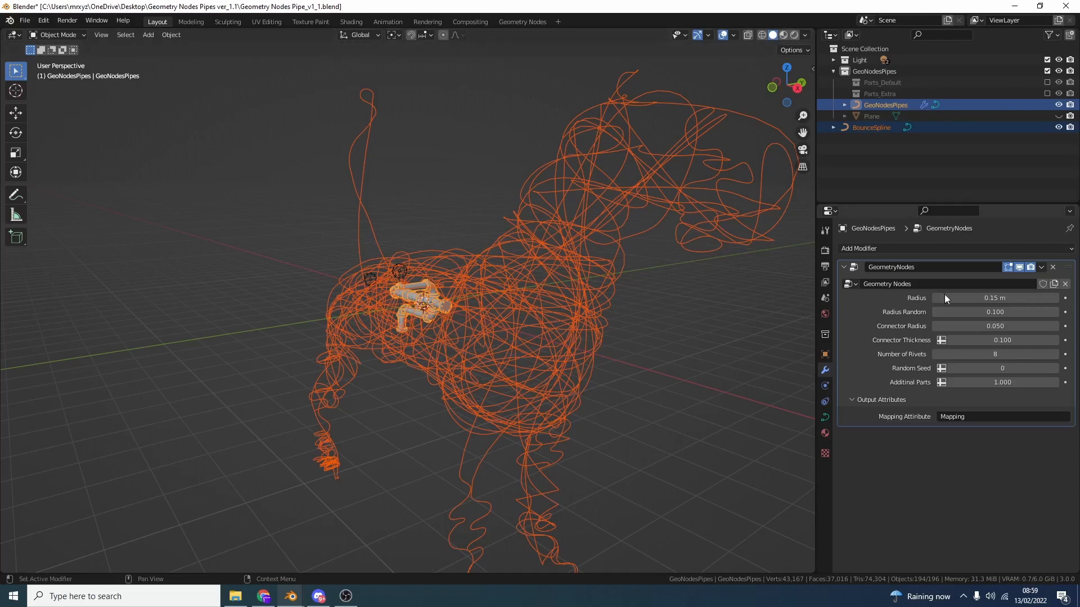
pyautogui.click(1040, 267)
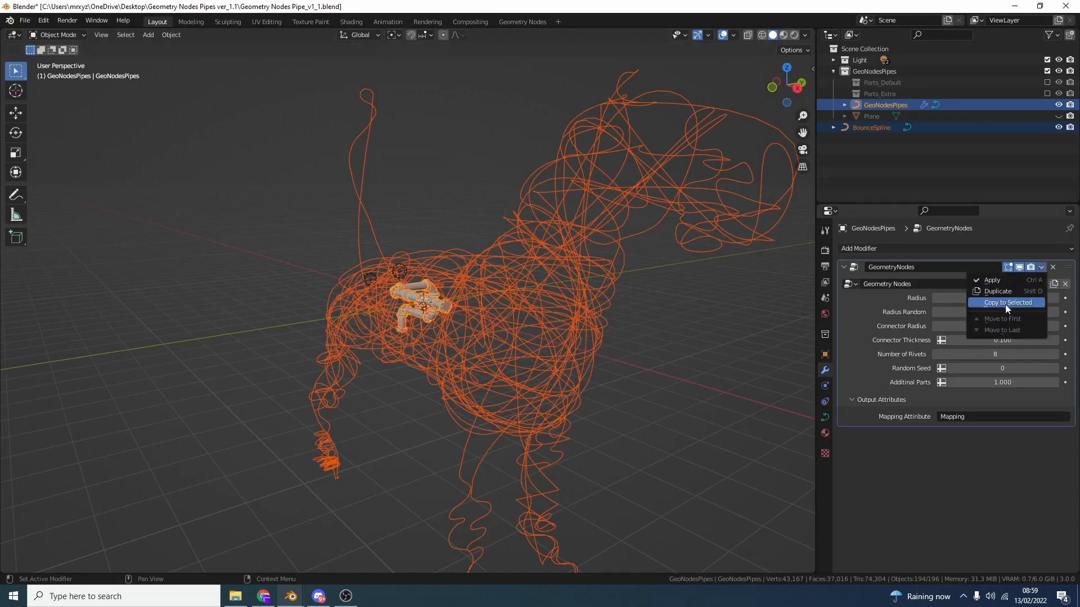
pyautogui.moveTo(689, 335)
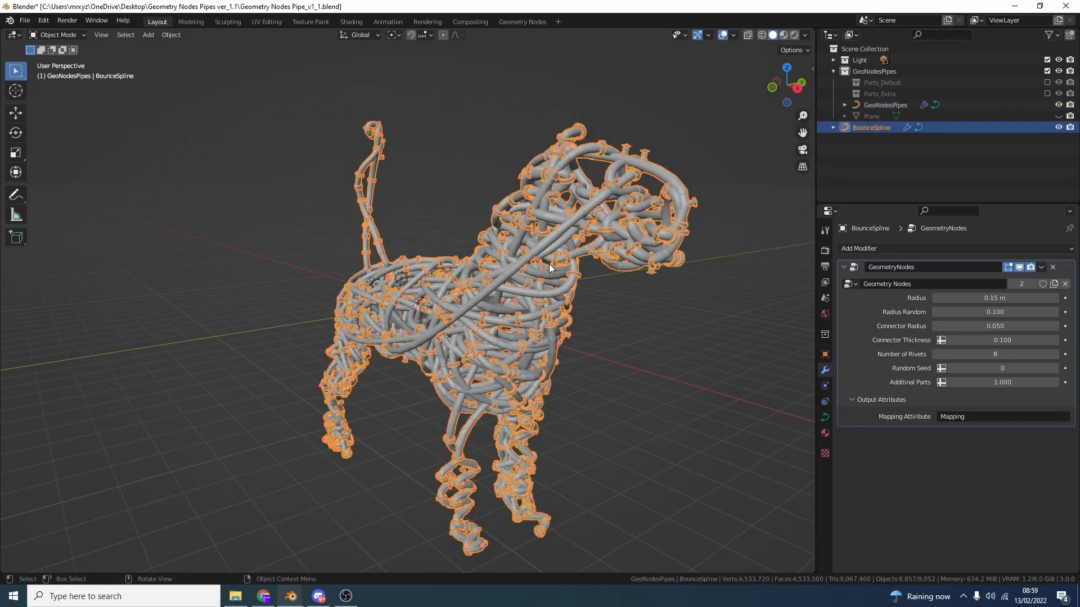
pyautogui.moveTo(959, 297)
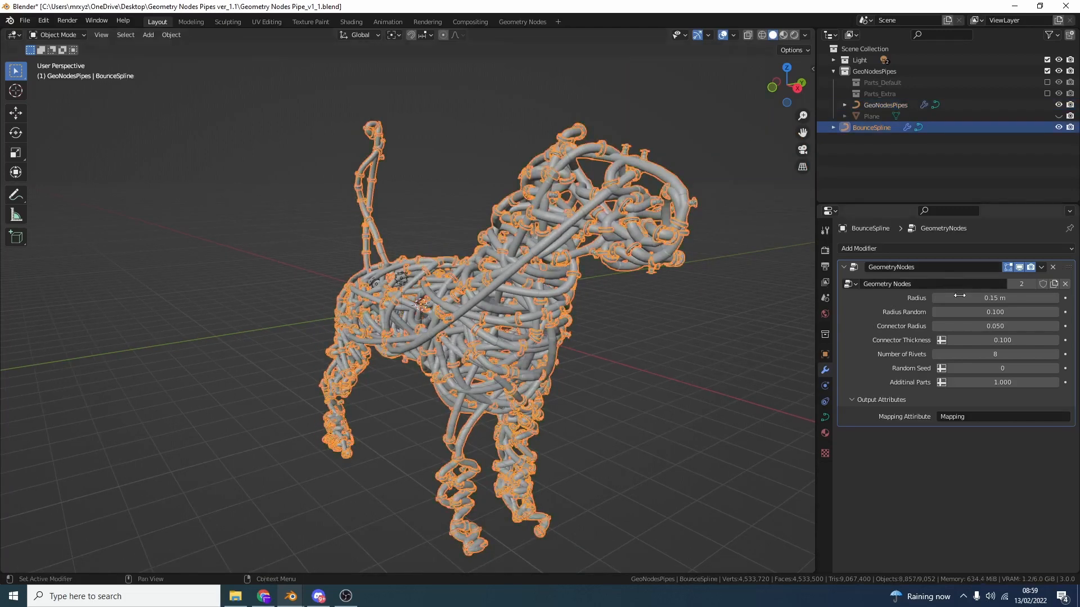
# Set the pipe modifier Radius to 0.1 m, then deselect to view the thinner pipes.
pyautogui.doubleClick(994, 296)
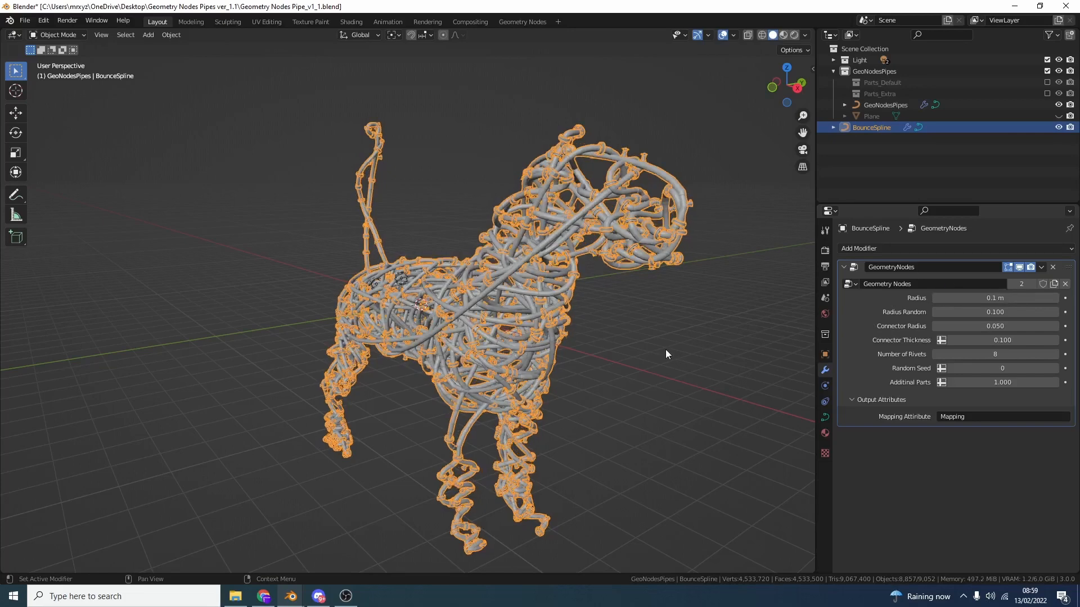
pyautogui.click(666, 354)
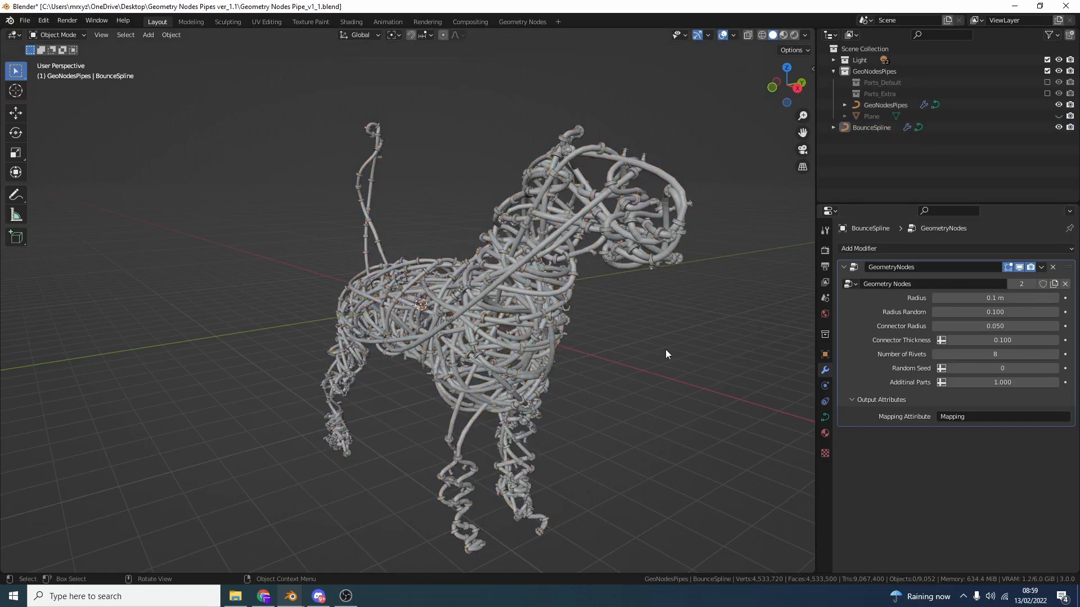
pyautogui.moveTo(941, 368)
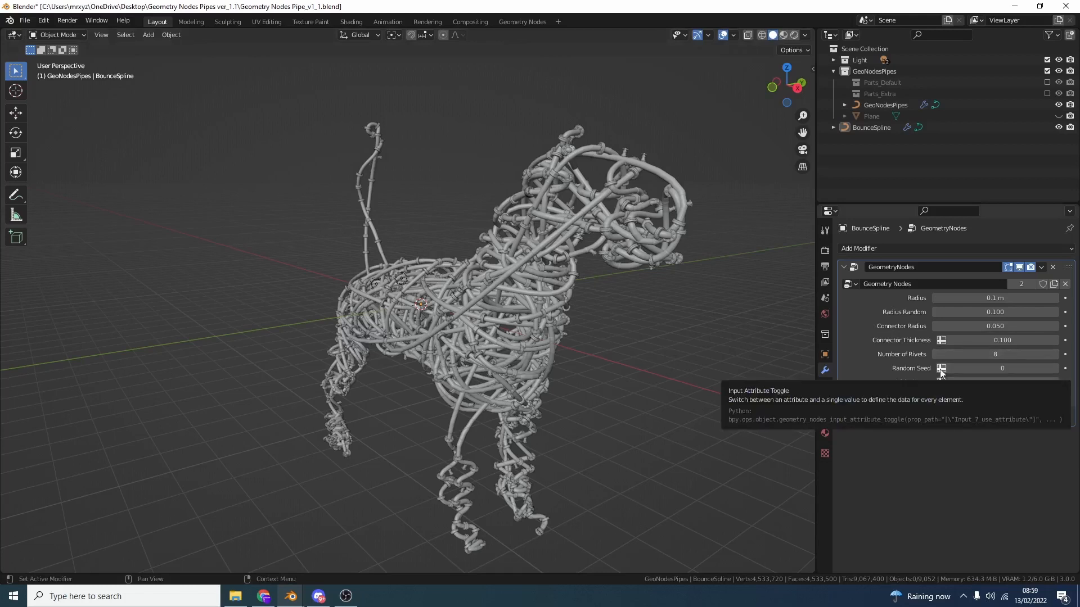